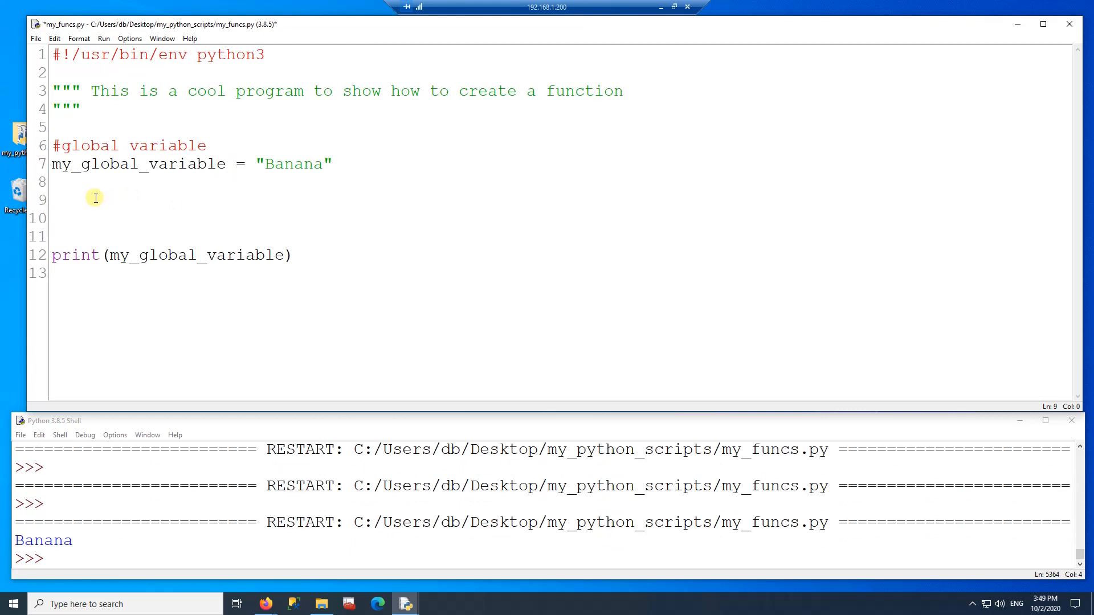
- Define print_fruit() printing "Pear" under a '#define a function' comment and call it
type("#define a function")
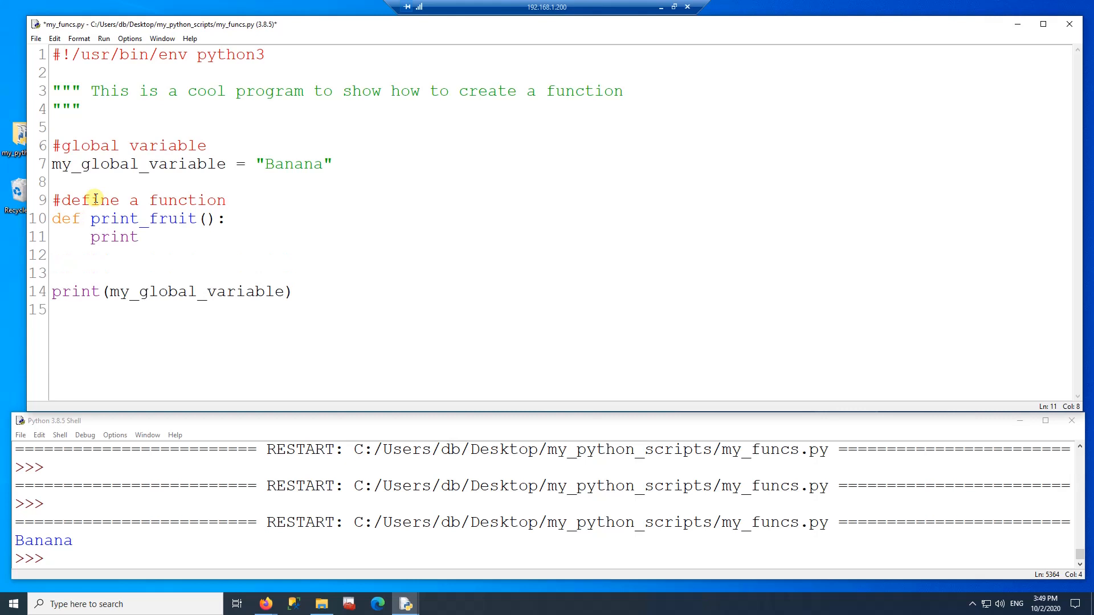
type("(\"Pear\")")
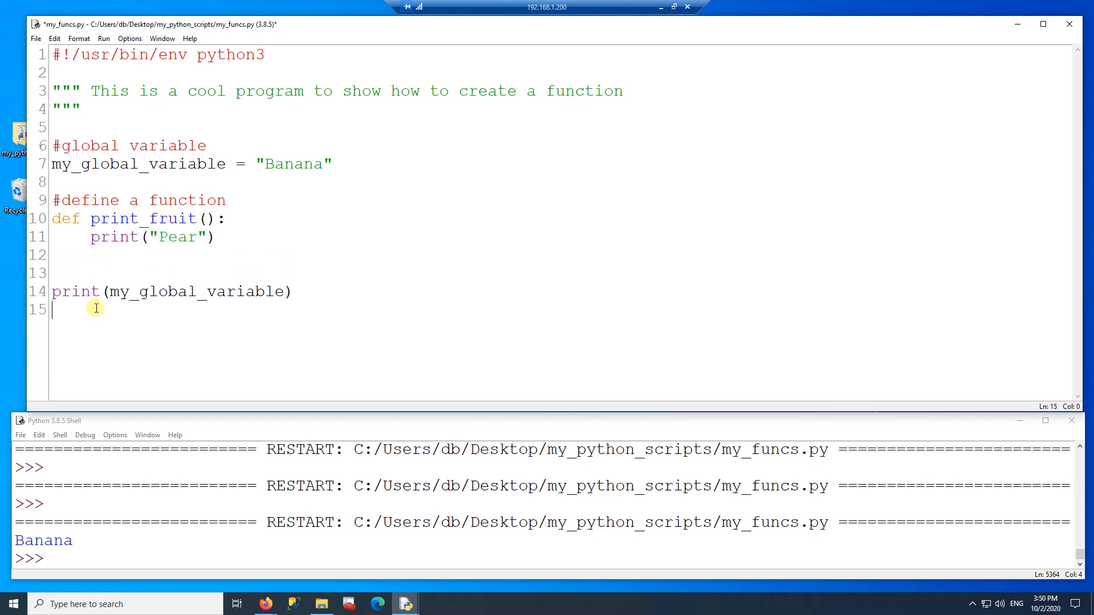
double_click(143, 219)
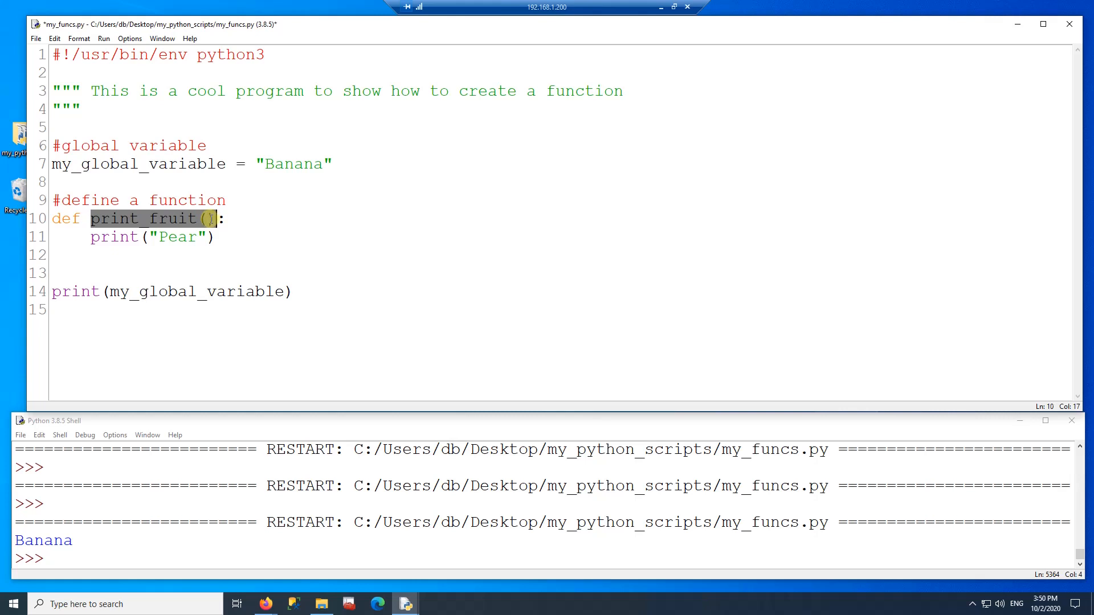
type("print_fruit()")
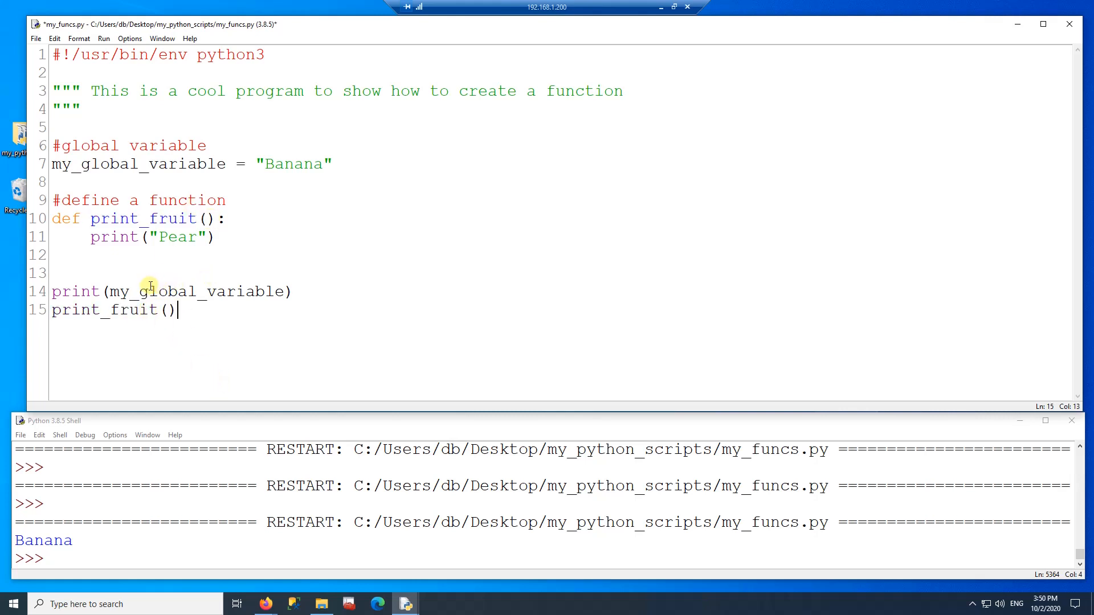
left_click_drag(144, 292, 295, 292)
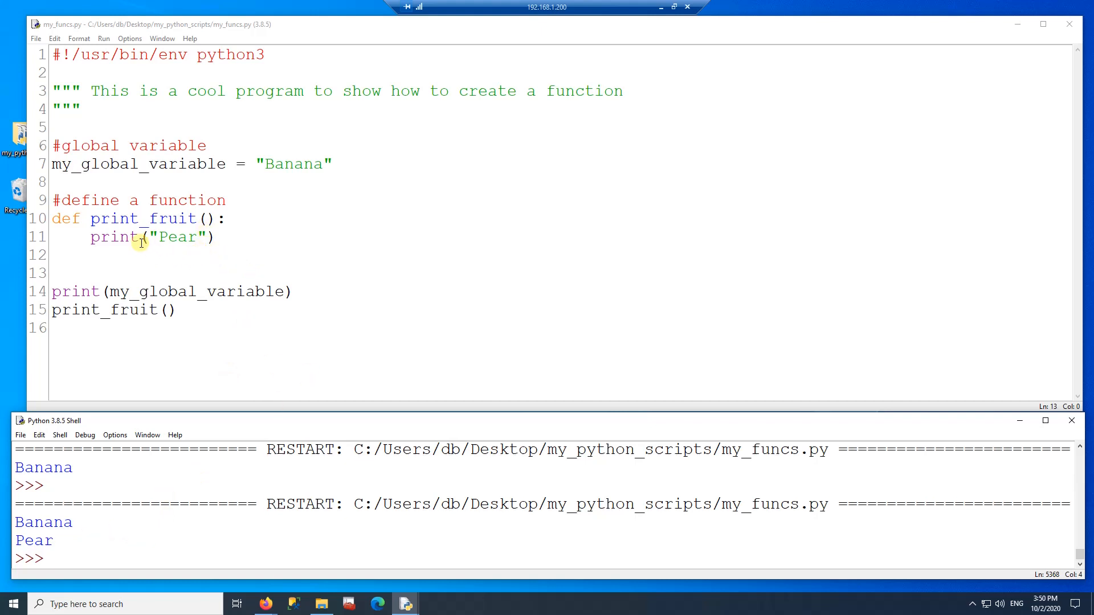
- Give print_fruit a fruit parameter that it prints, and call it with "Apple"
left_click_drag(50, 218, 217, 236)
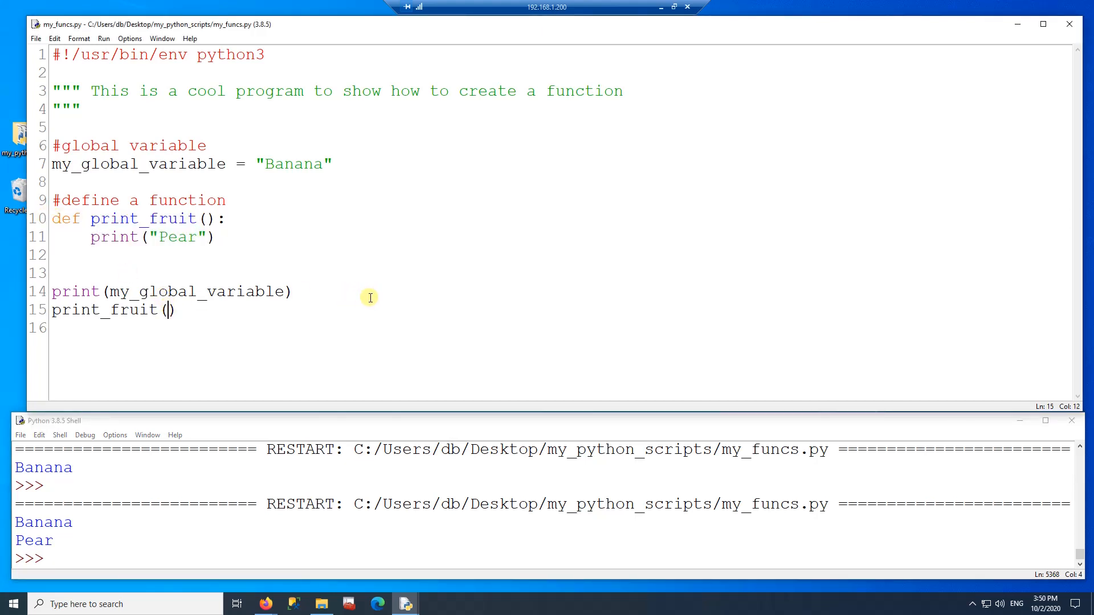
type("\"Appl\"")
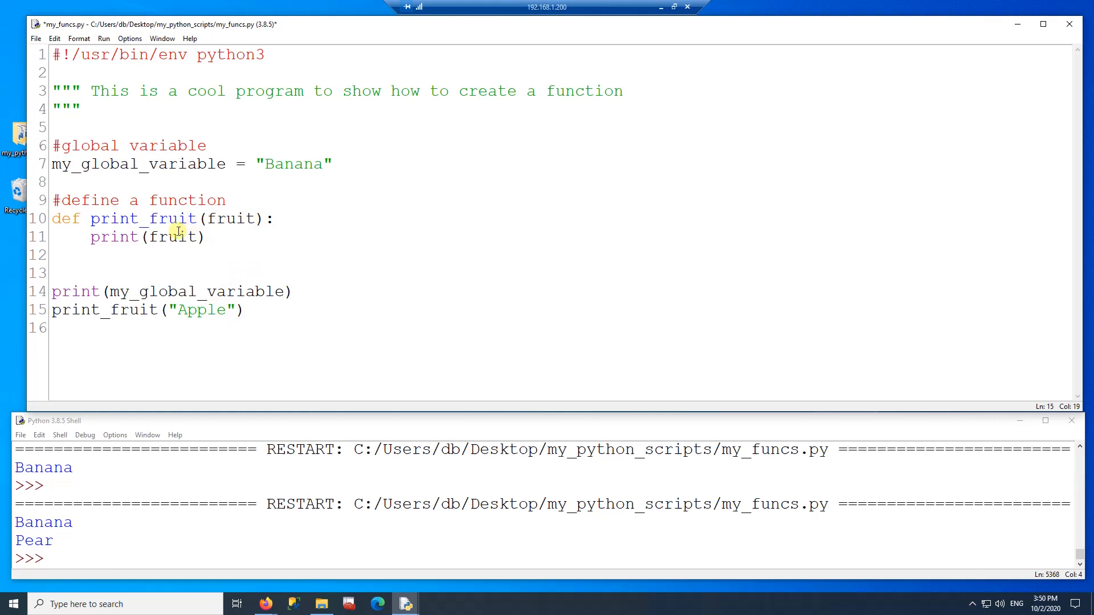
left_click_drag(110, 292, 295, 292)
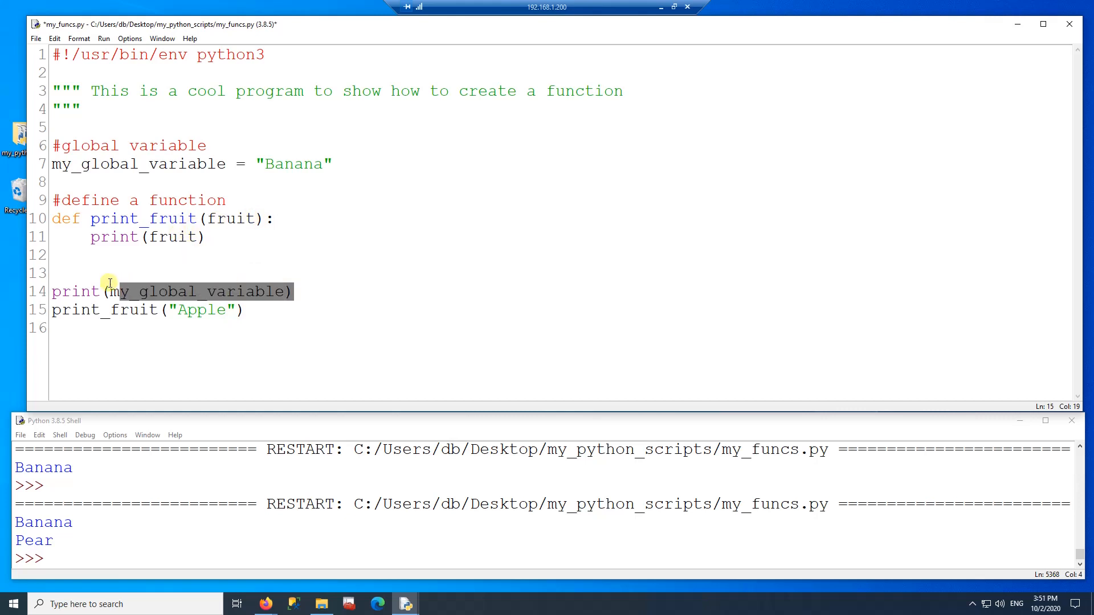
double_click(201, 310)
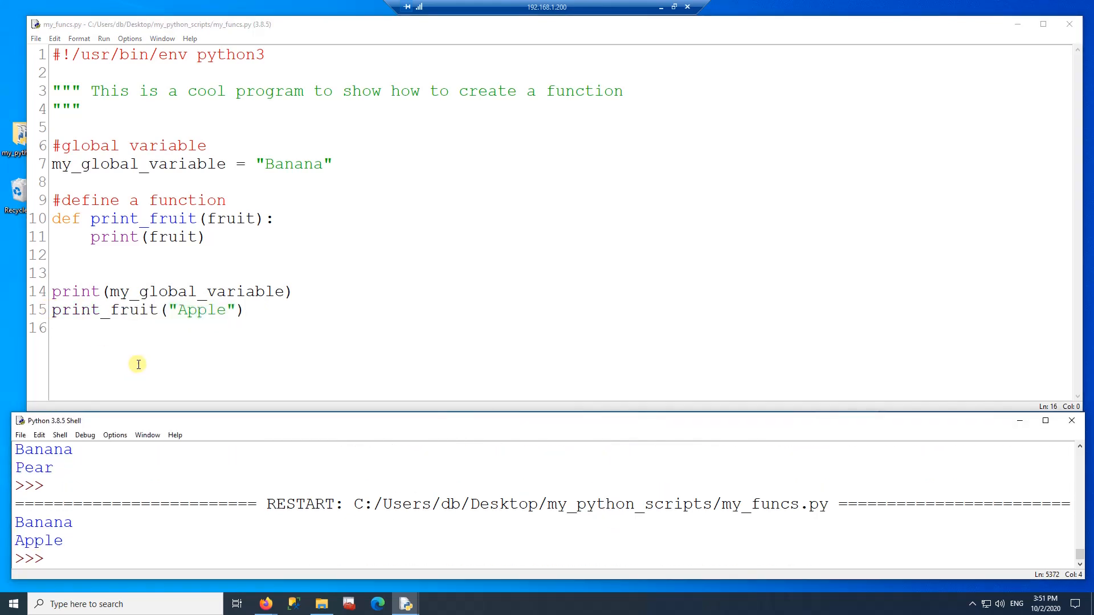
mouse_move(290, 291)
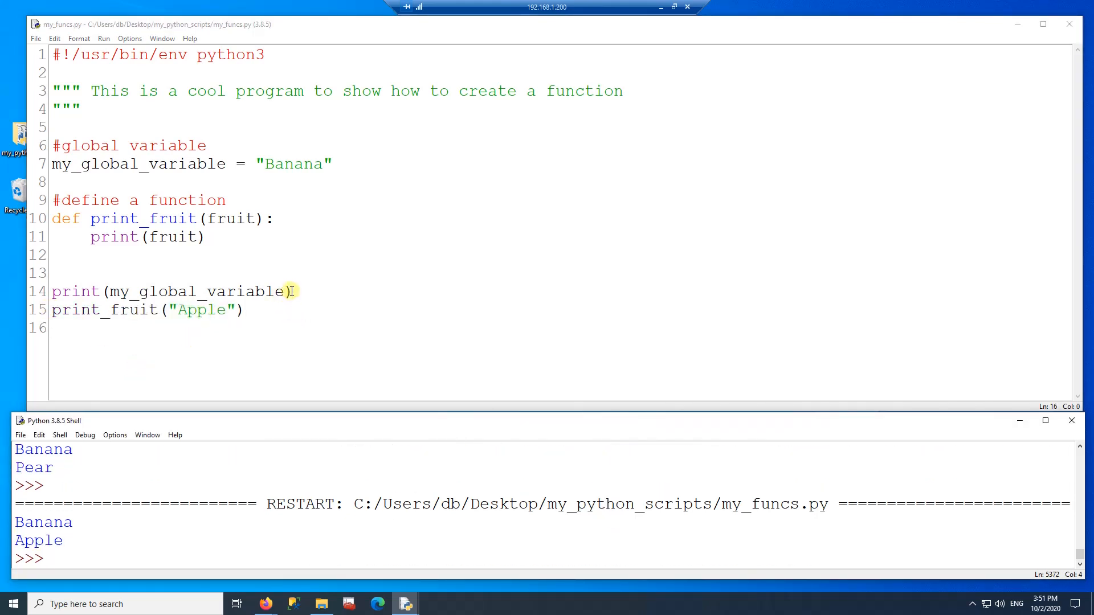
- Replace the "Apple" argument in the print_fruit call with my_global_variable
double_click(196, 291)
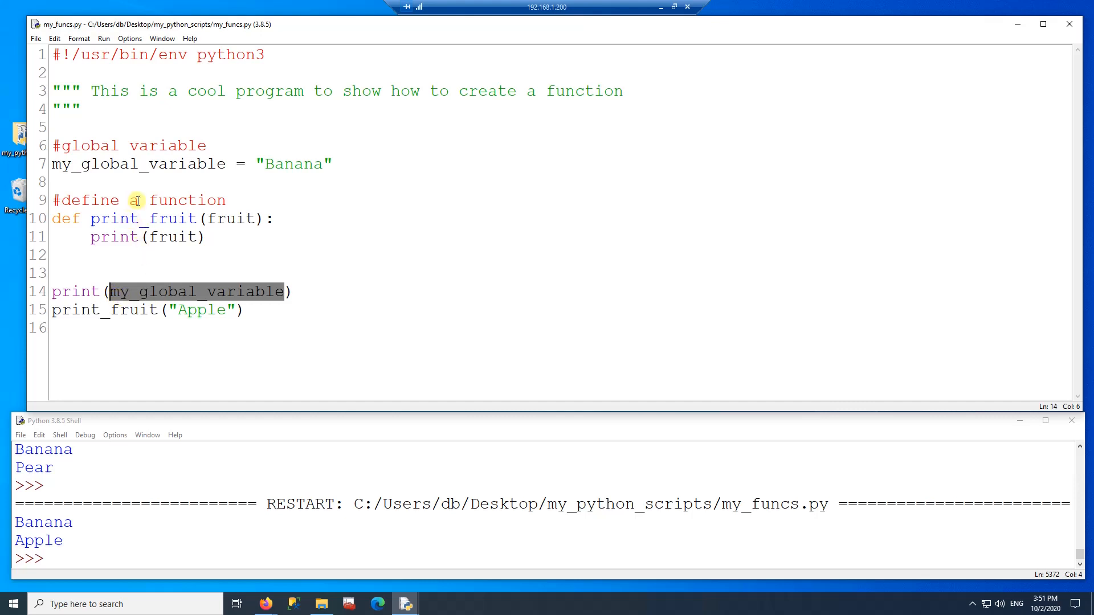
double_click(203, 310)
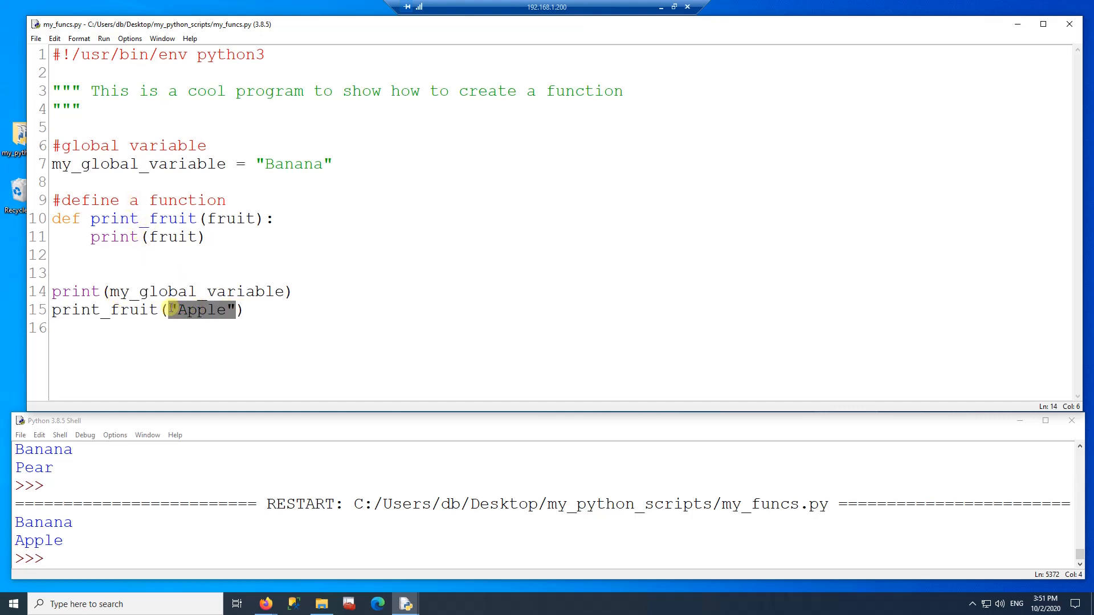
type("my_global_variable")
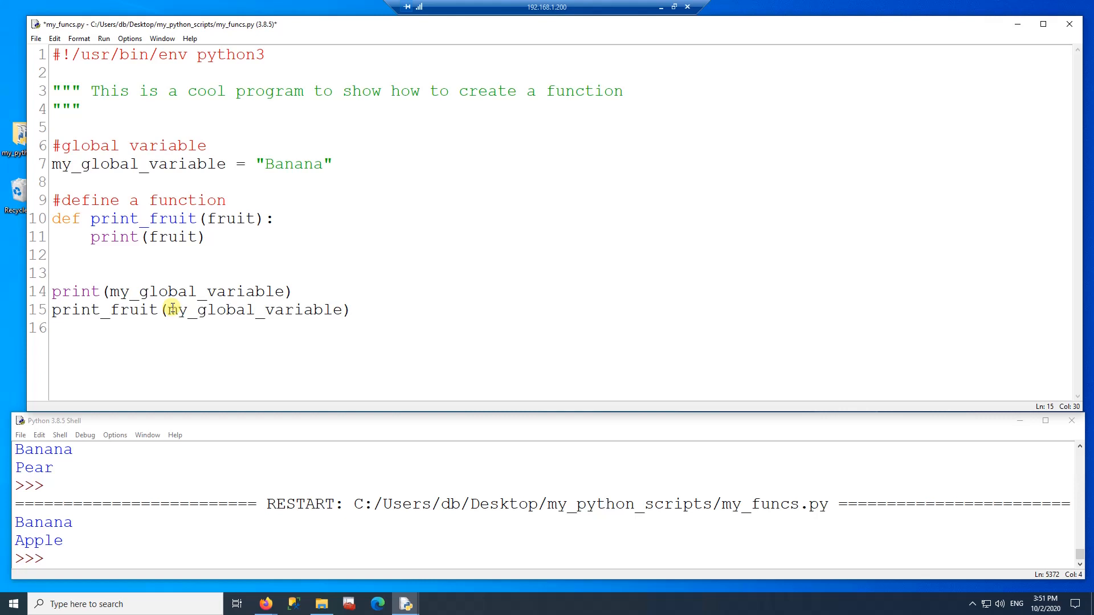
mouse_move(301, 292)
type("\"inside the function  \", ")
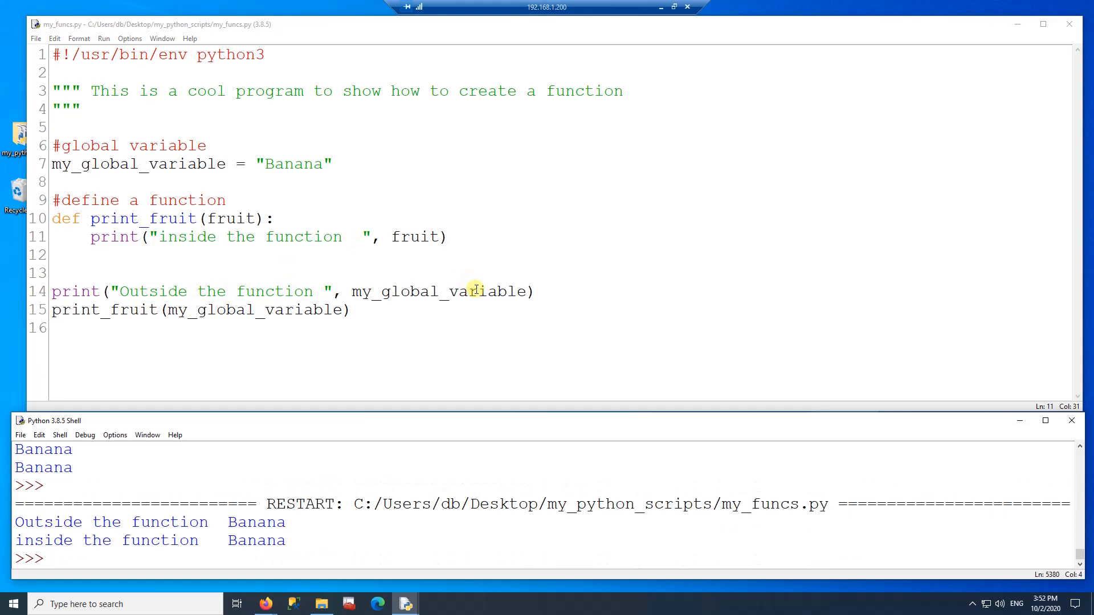
mouse_move(219, 526)
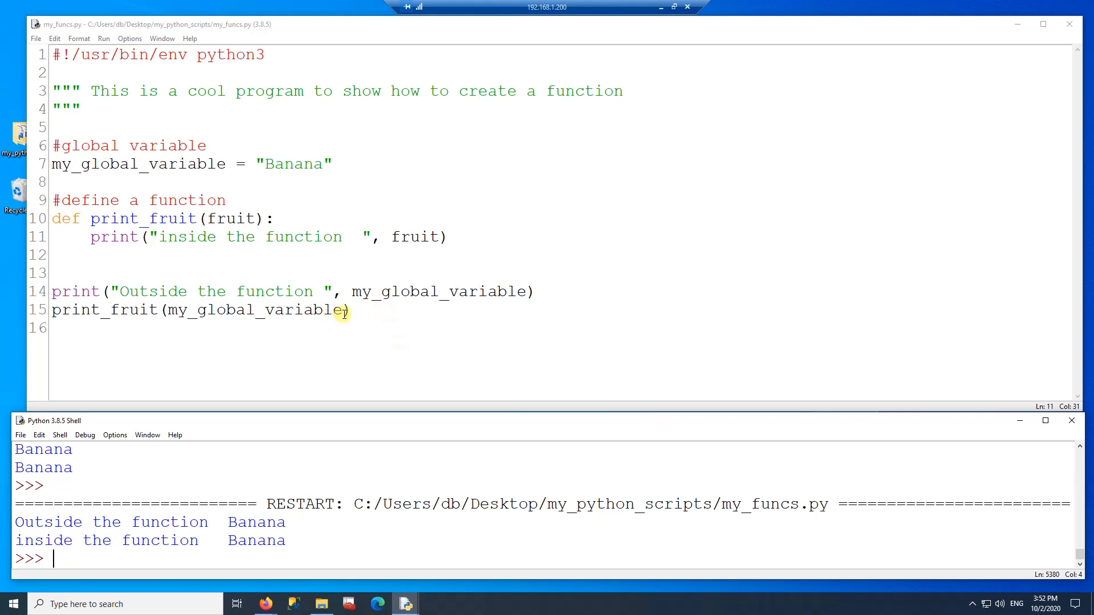
- Delete the call's argument and print my_global_variable instead of fruit inside print_fruit
double_click(265, 310)
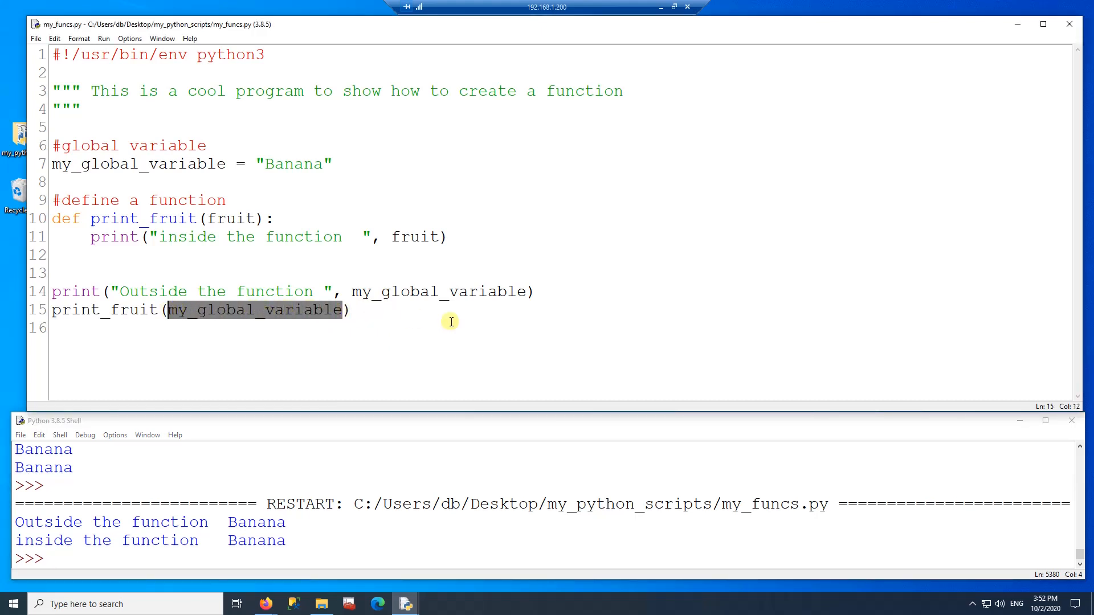
key("Delete")
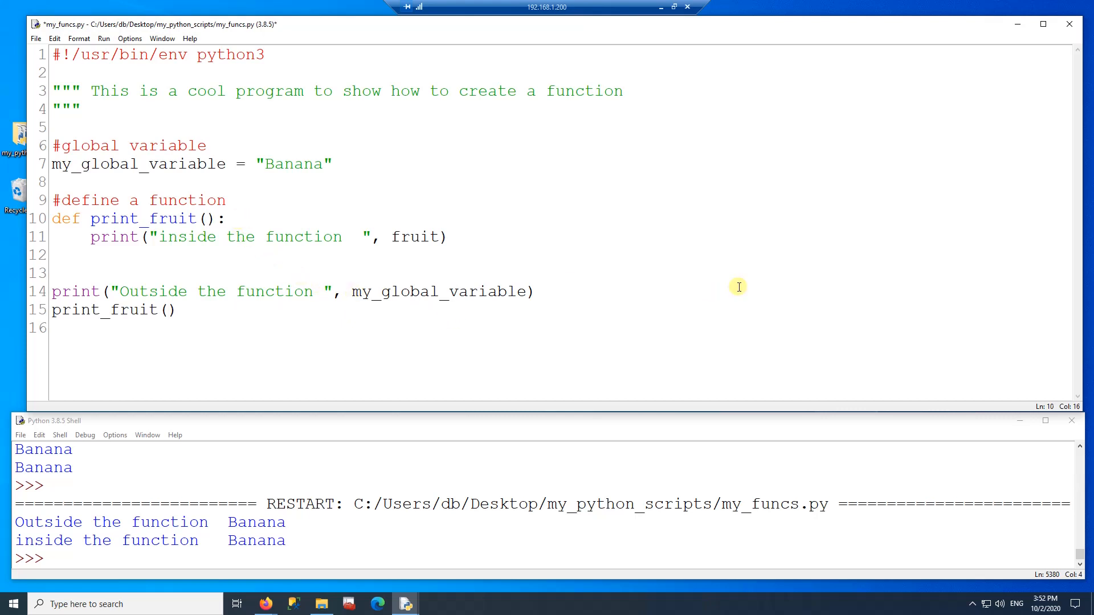
mouse_move(510, 291)
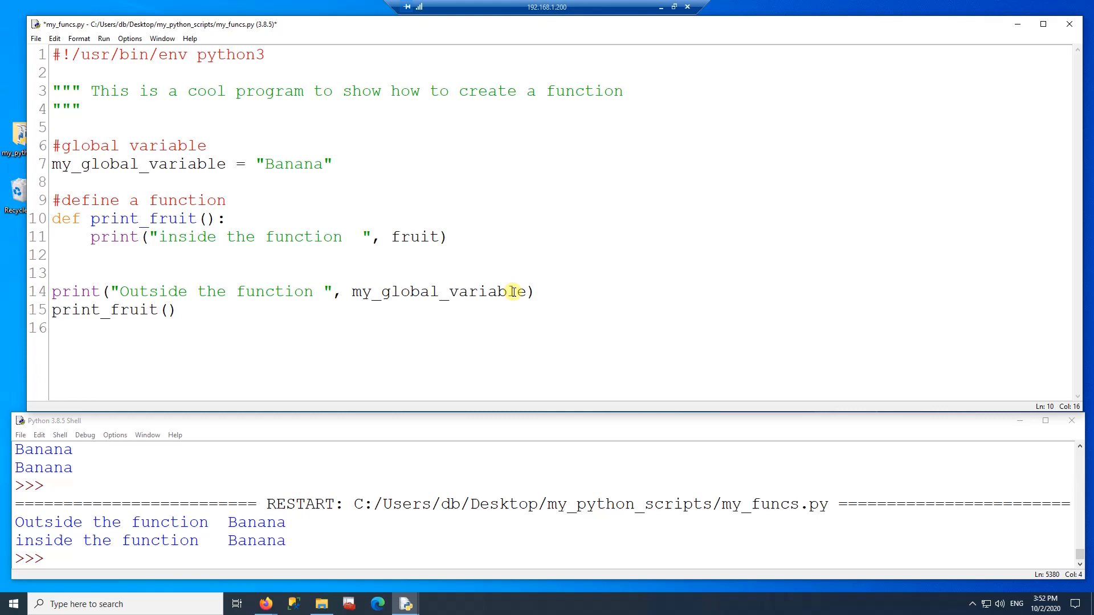
double_click(436, 291)
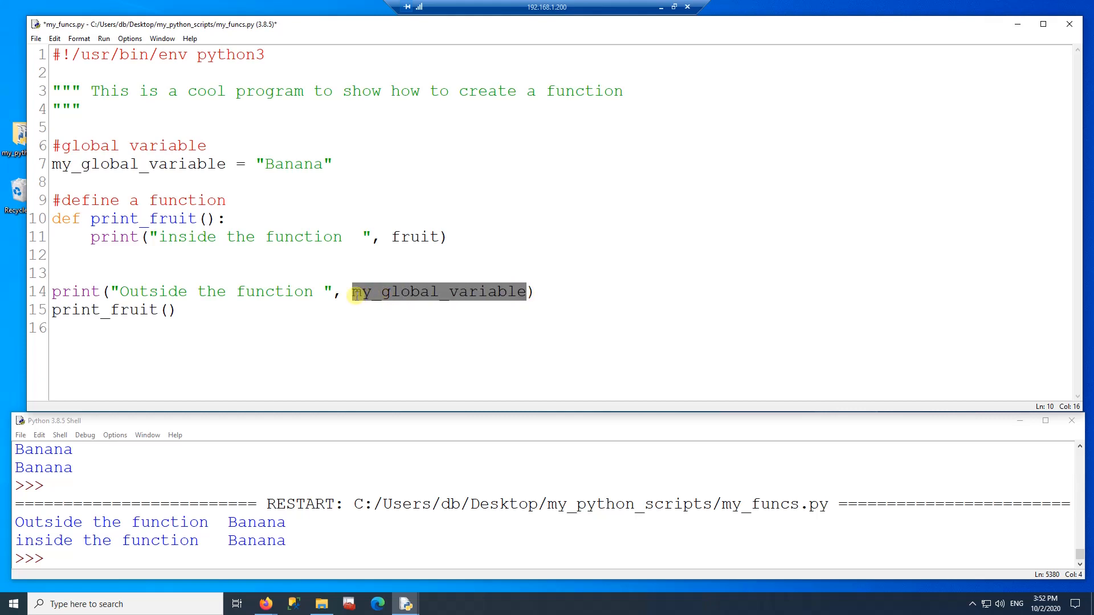
double_click(414, 236)
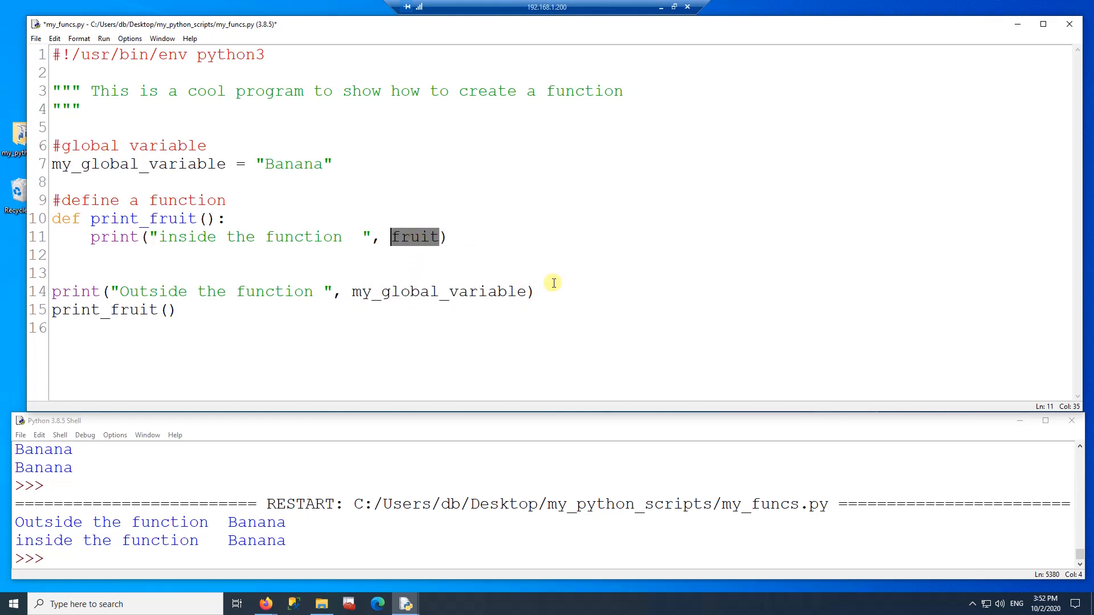
type("my_global_variable")
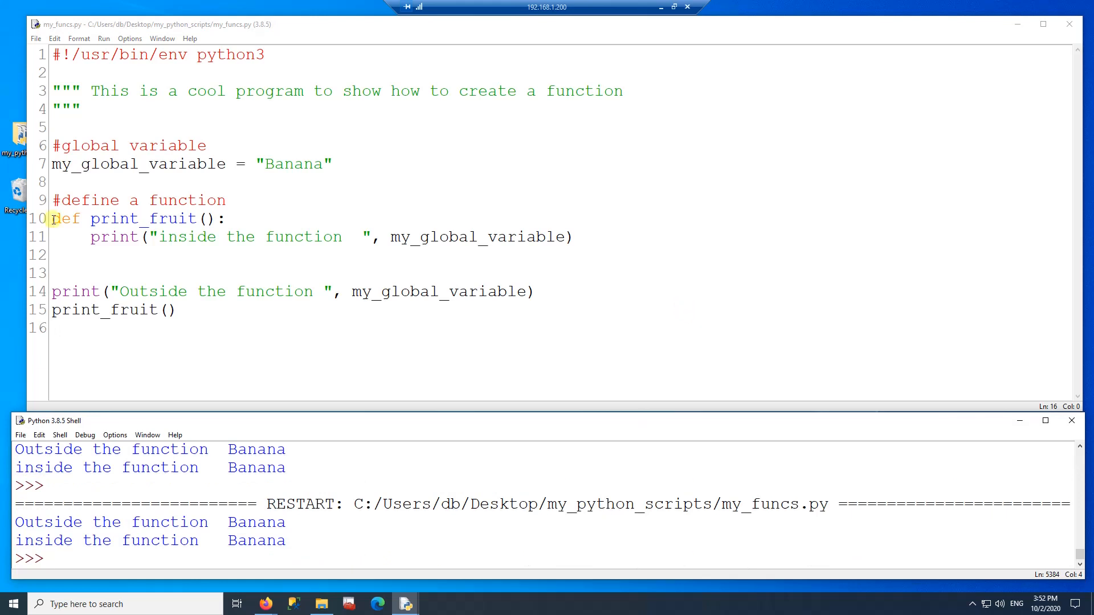
left_click_drag(51, 218, 572, 237)
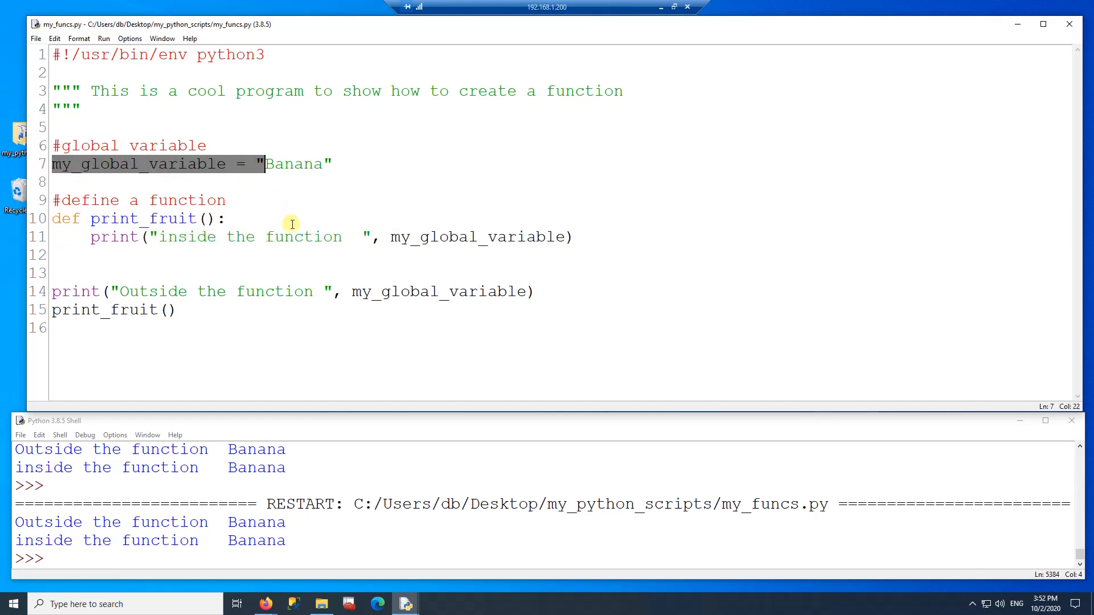
mouse_move(290, 249)
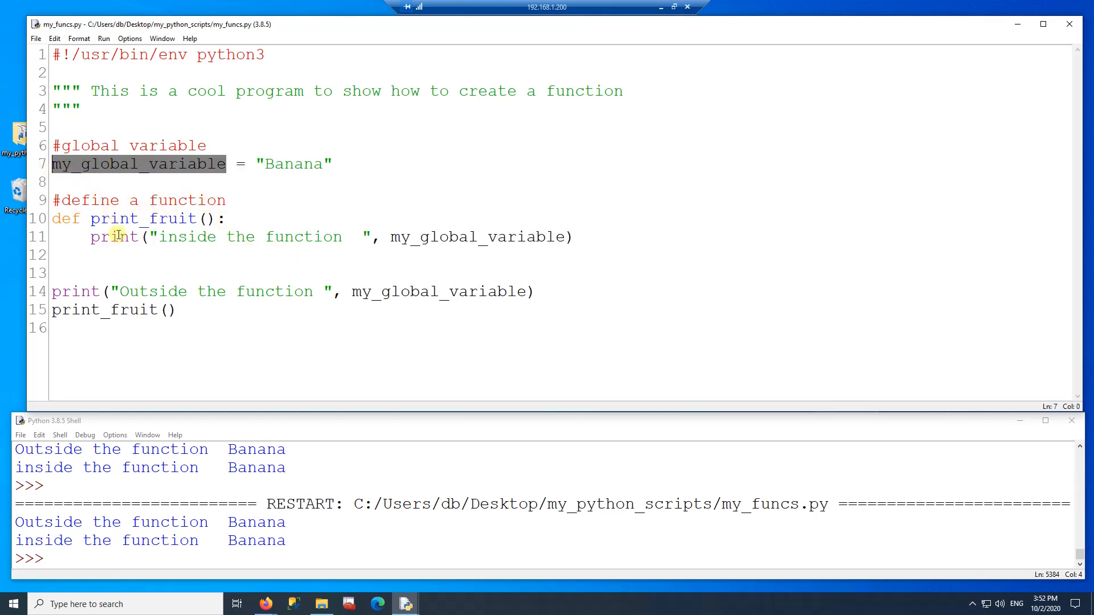
mouse_move(182, 253)
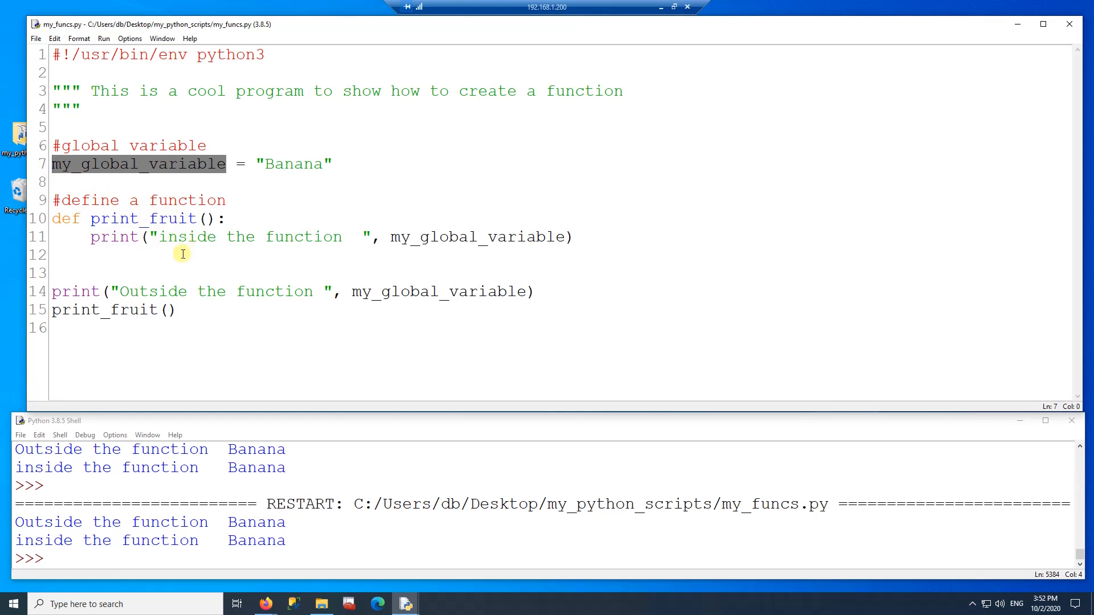
mouse_move(204, 249)
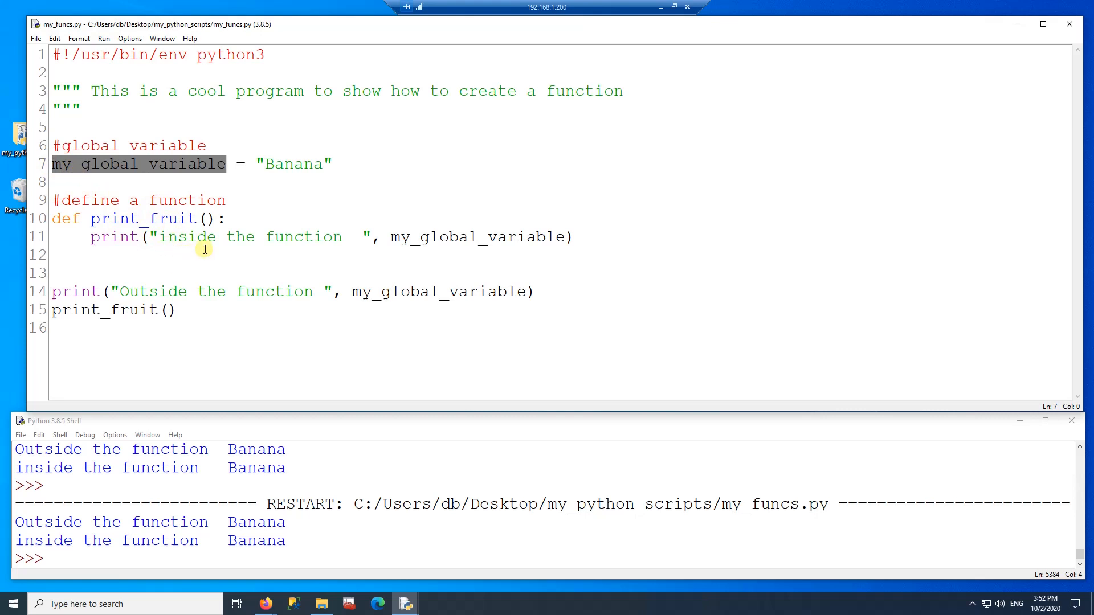
- Assign my_global_variable = "Pineapple" inside print_fruit and rerun the script
type("my_global_variable =")
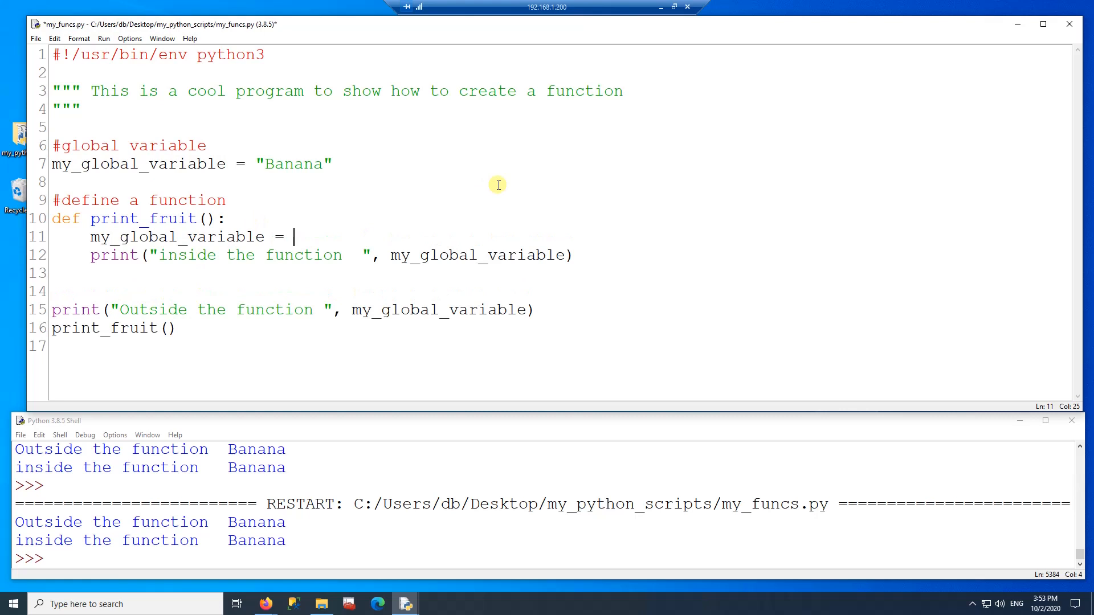
type("\"Pineapple\"")
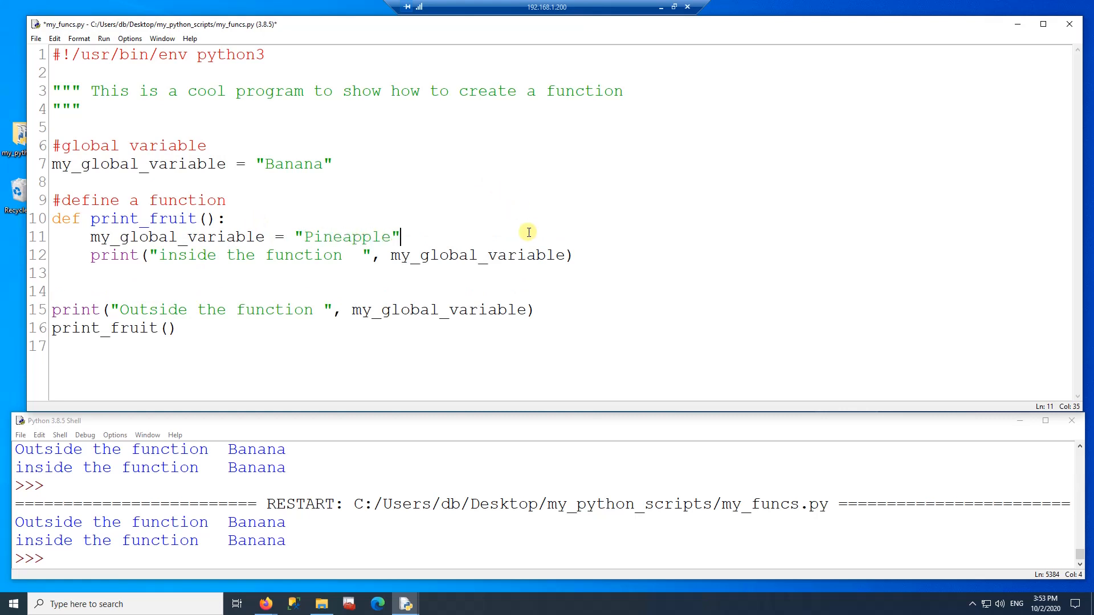
key("F5")
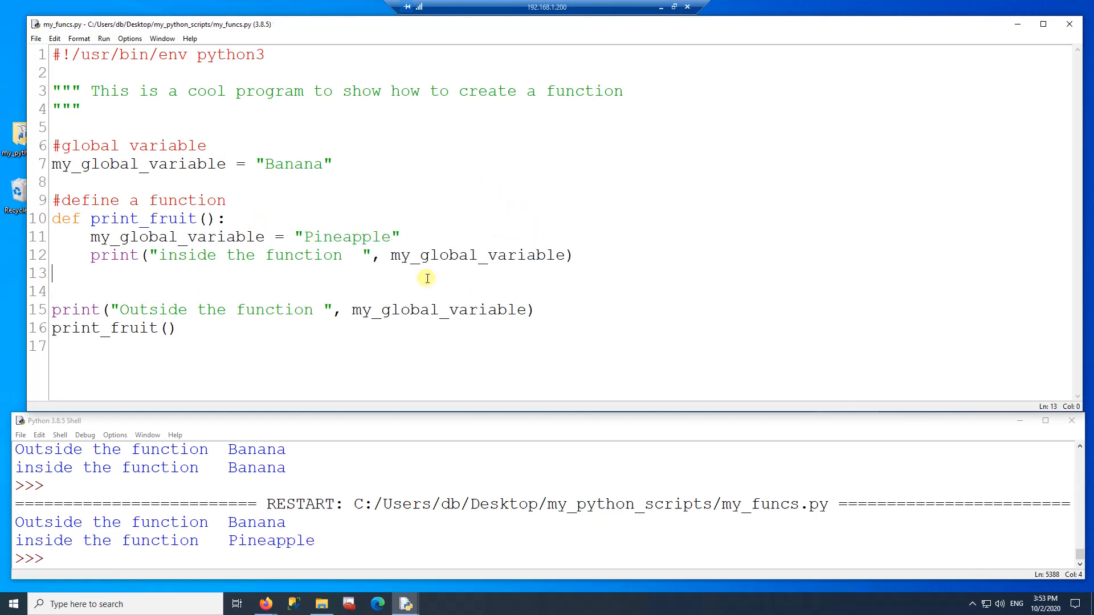
mouse_move(263, 232)
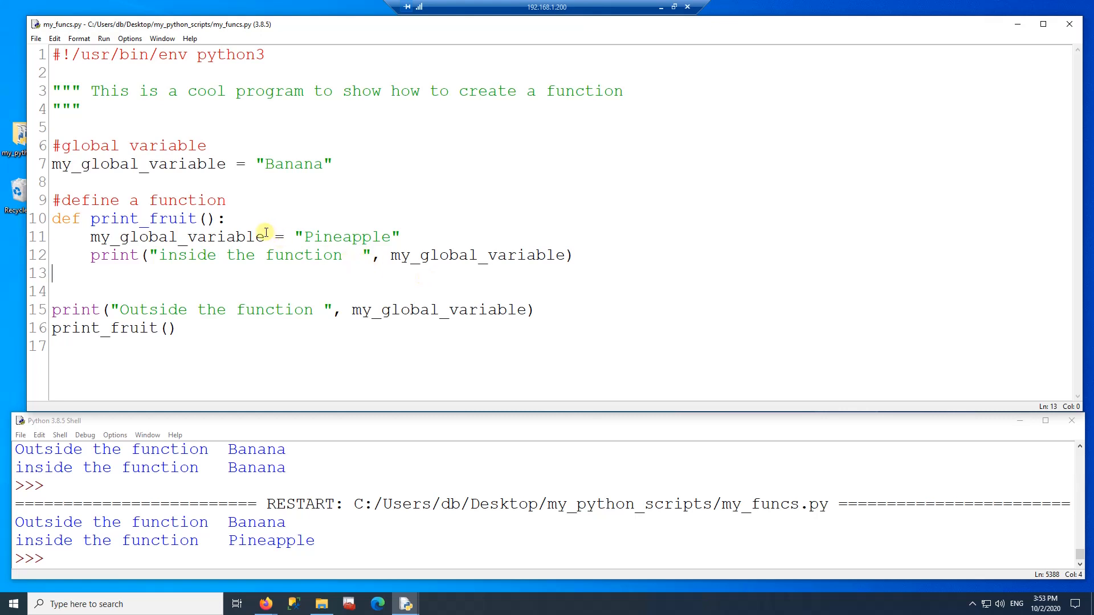
- Highlight the local assignment on line 11 and the global one on line 7 to compare
double_click(175, 237)
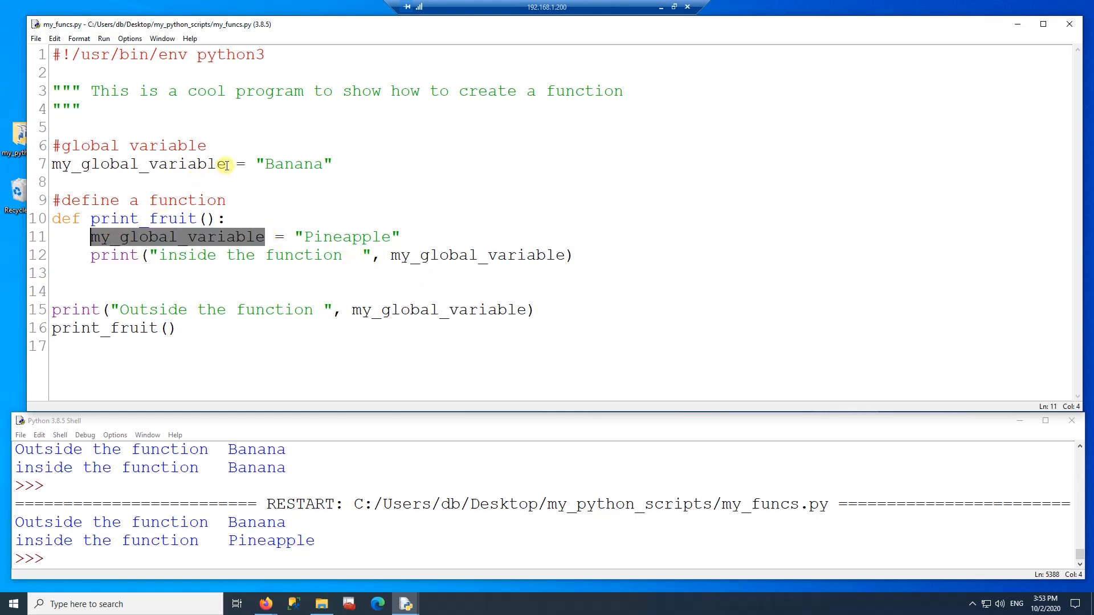
double_click(137, 164)
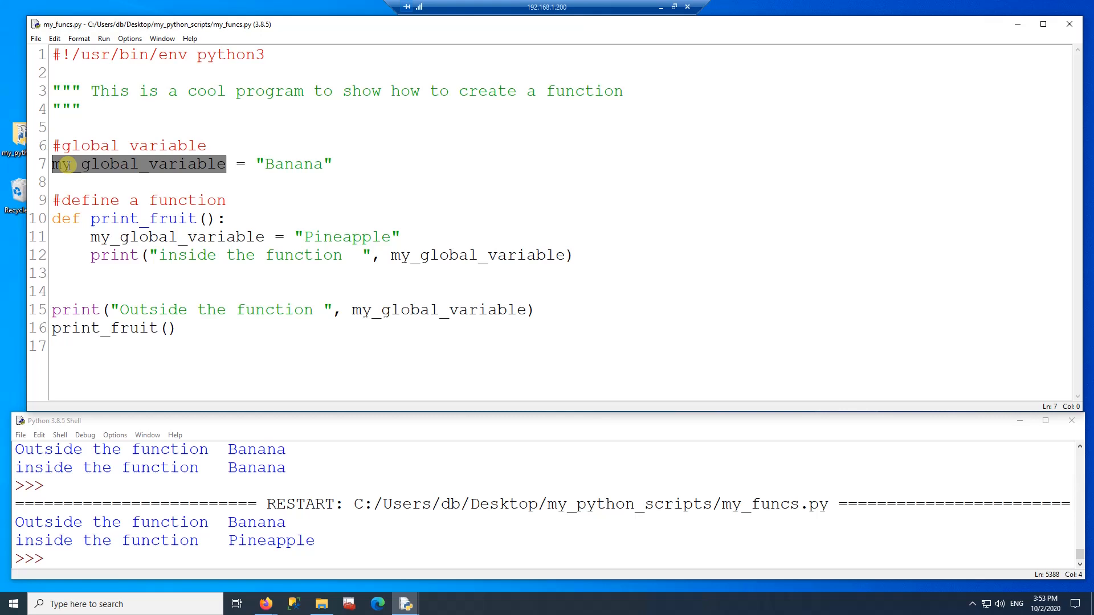
double_click(174, 236)
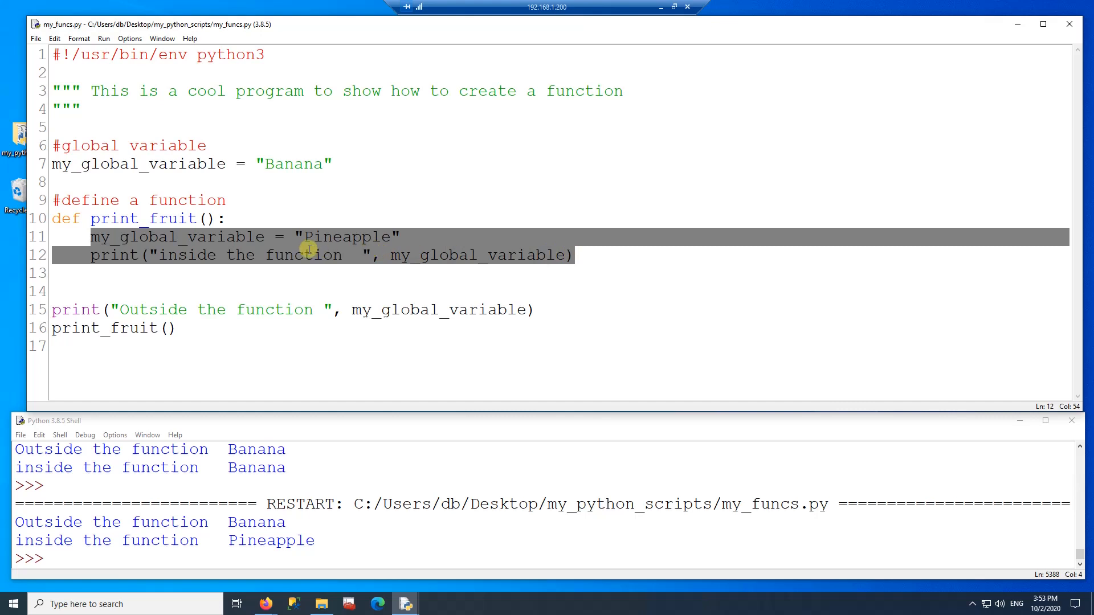
double_click(219, 237)
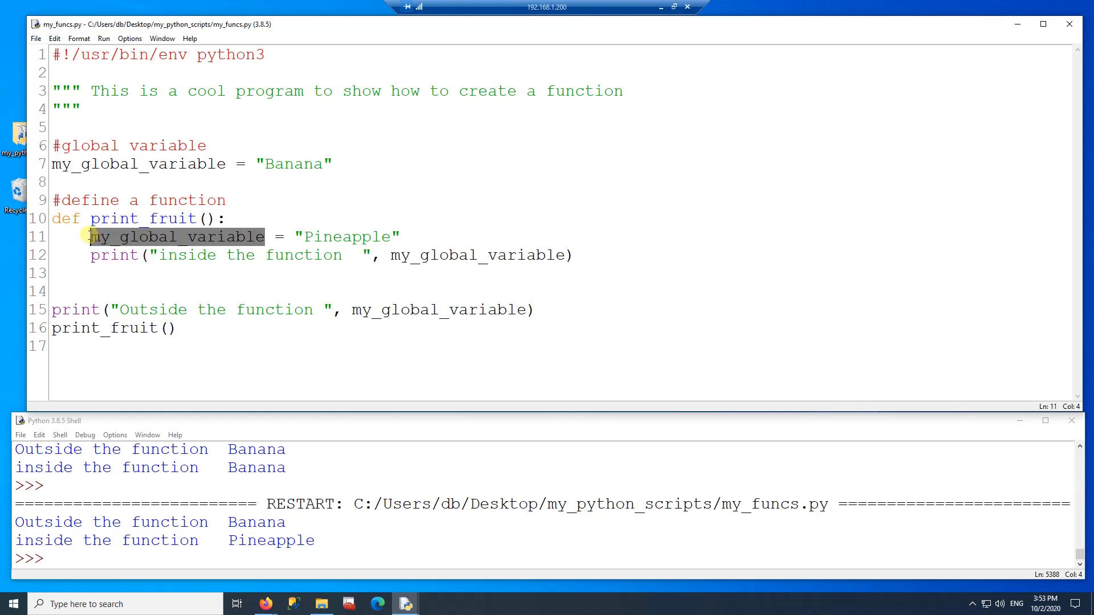
double_click(296, 164)
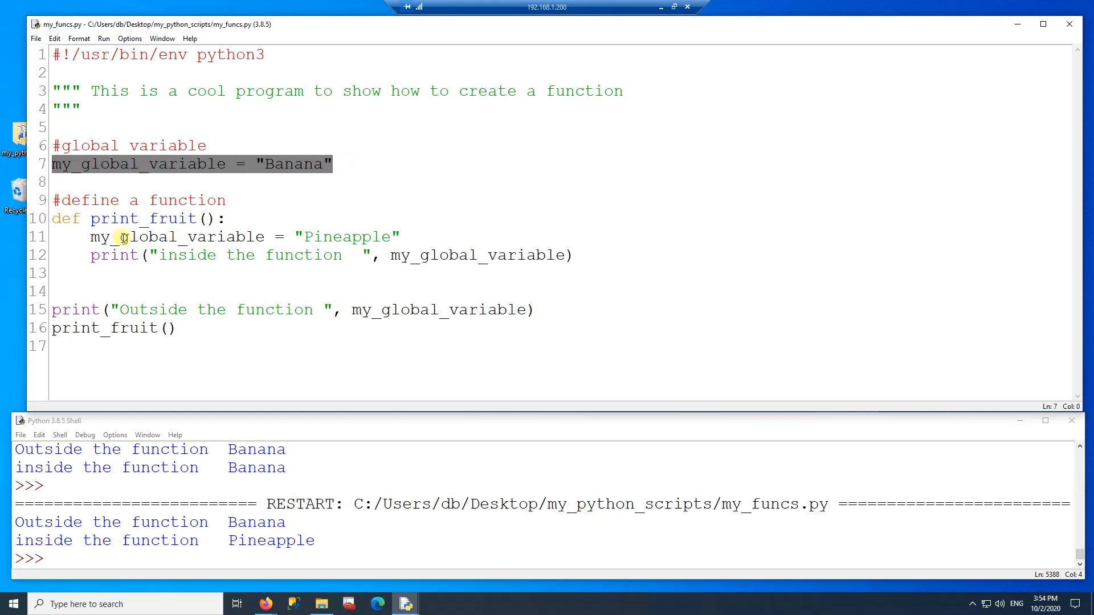
left_click(249, 236)
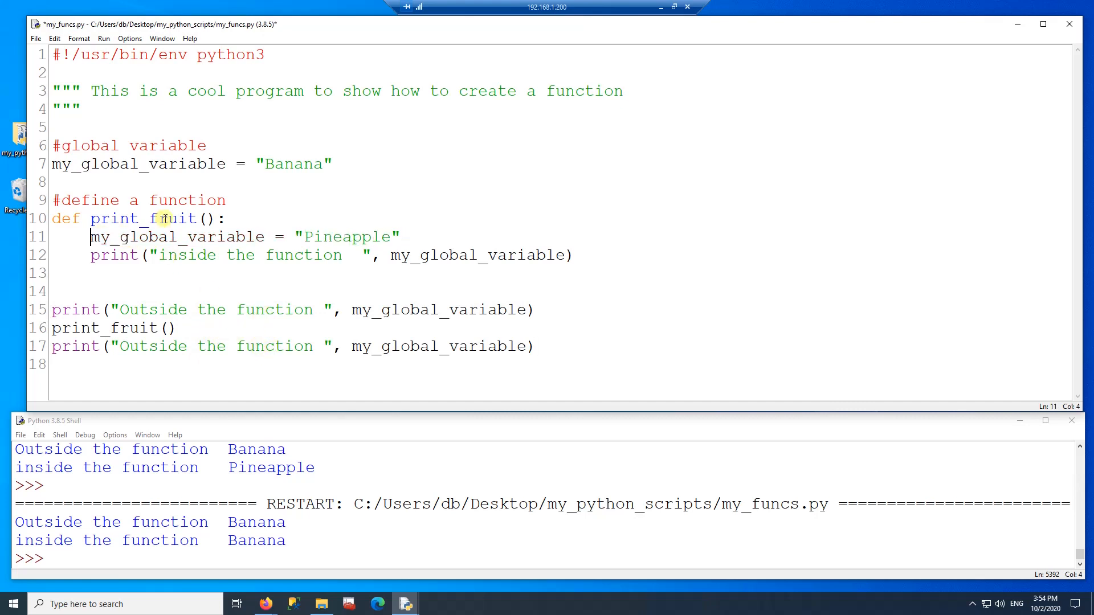
- Rerun the script with the extra Outside print after the print_fruit() call
double_click(225, 237)
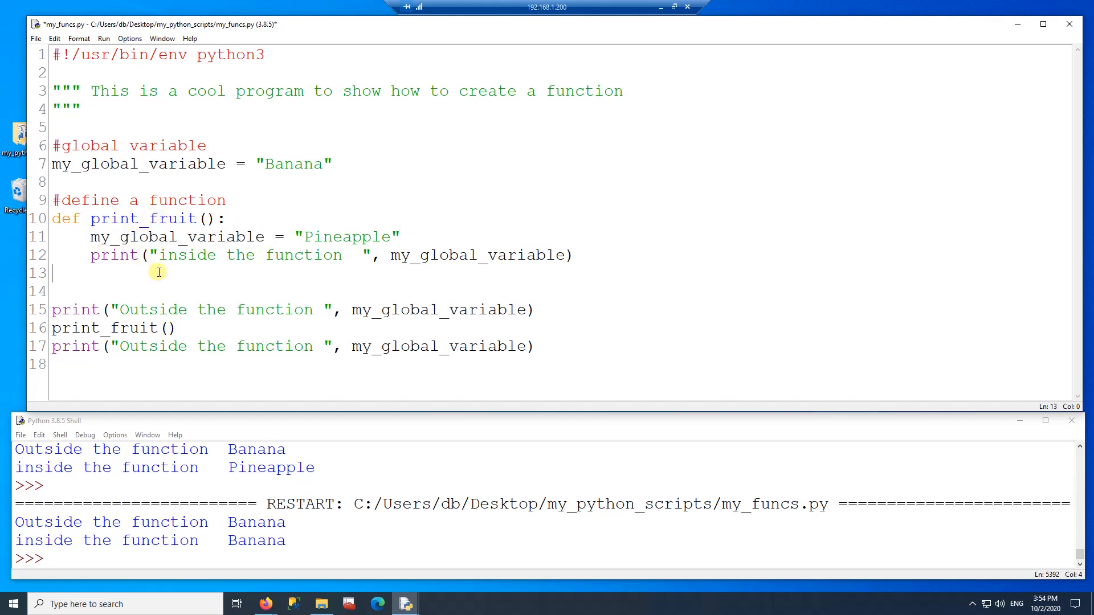
key("F5")
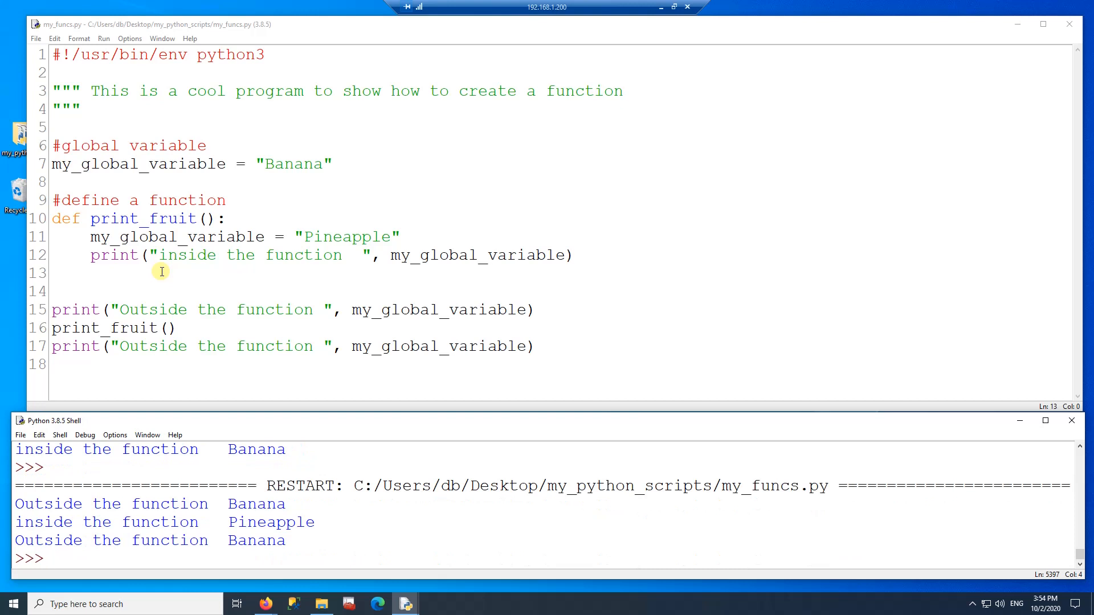
mouse_move(528, 310)
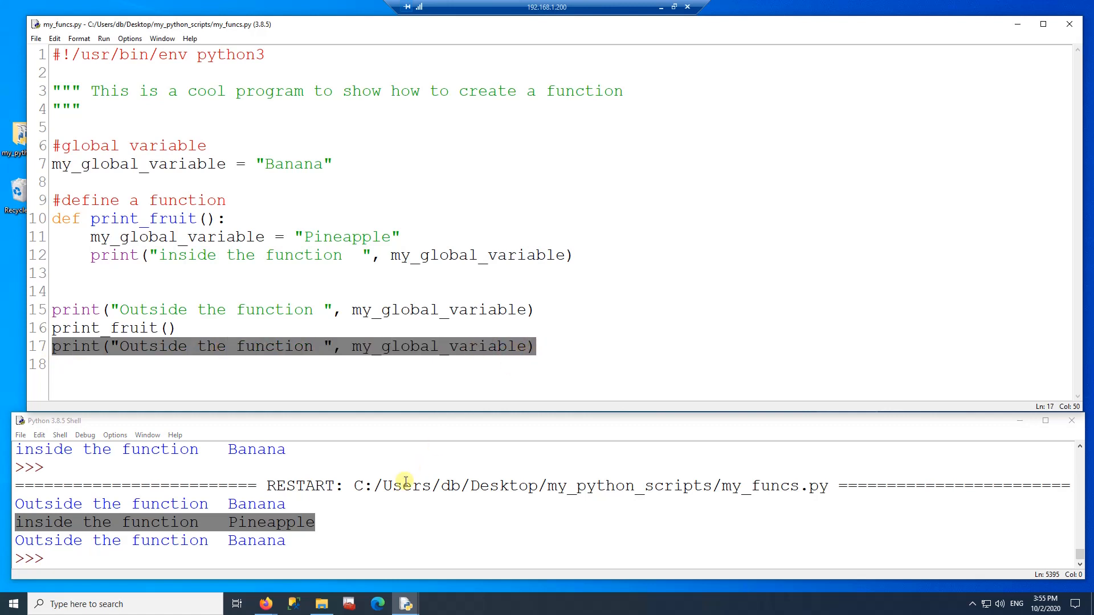
double_click(256, 541)
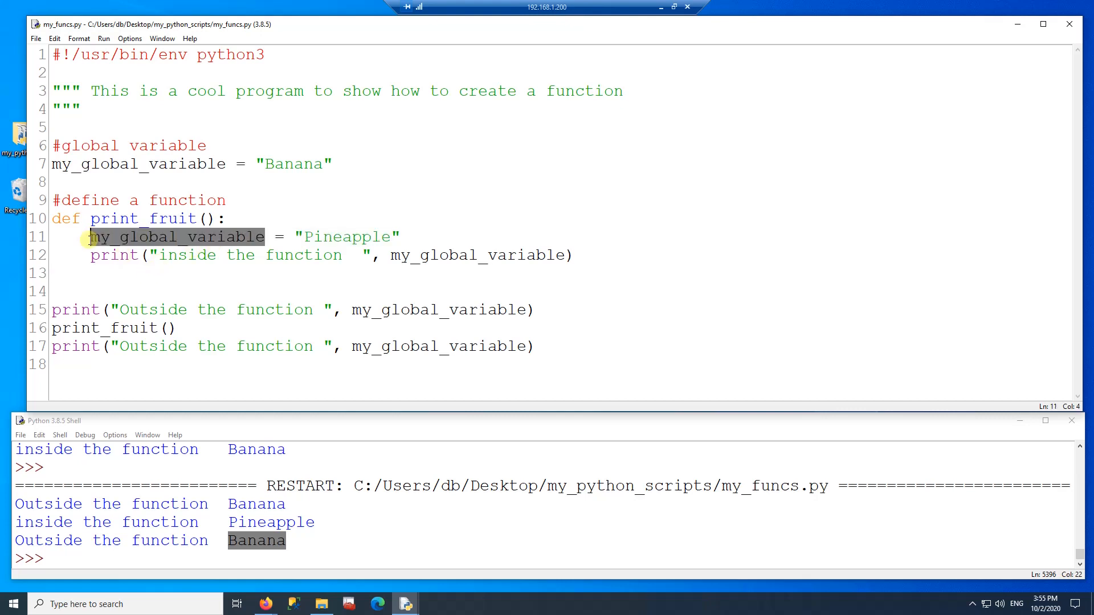
left_click(227, 219)
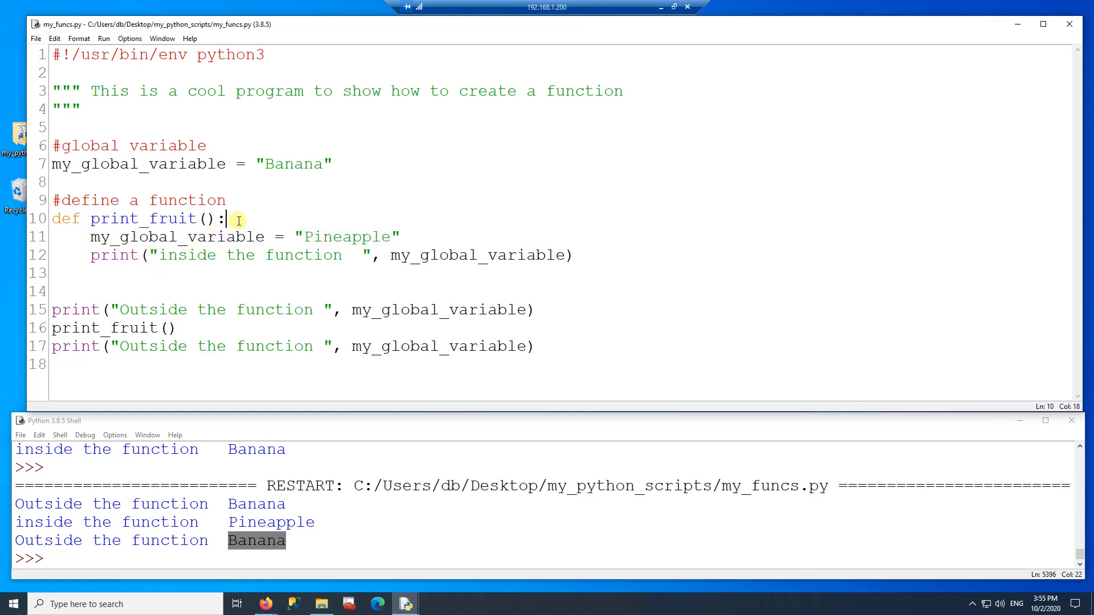
- Add a 'global my_global_variable' declaration as the first line of print_fruit
type("global my_global_variable")
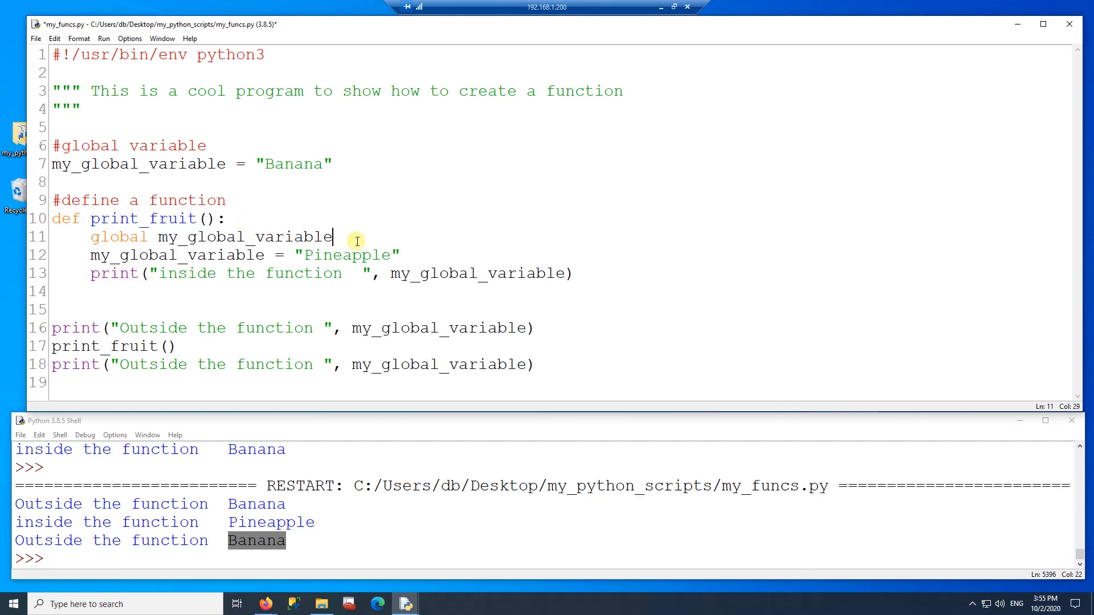
left_click_drag(333, 236, 90, 237)
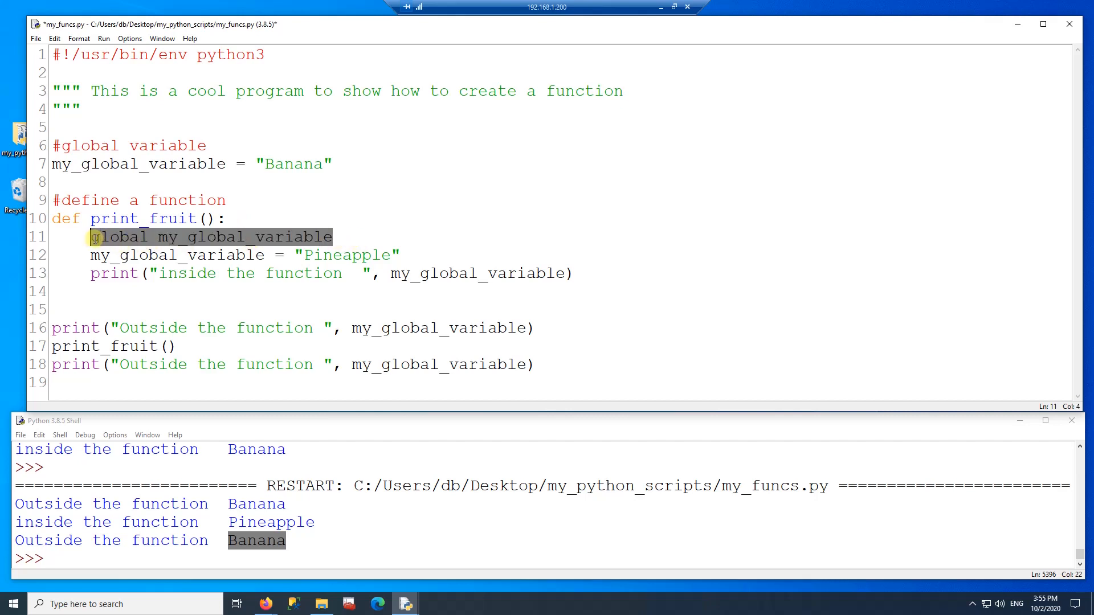
left_click(119, 236)
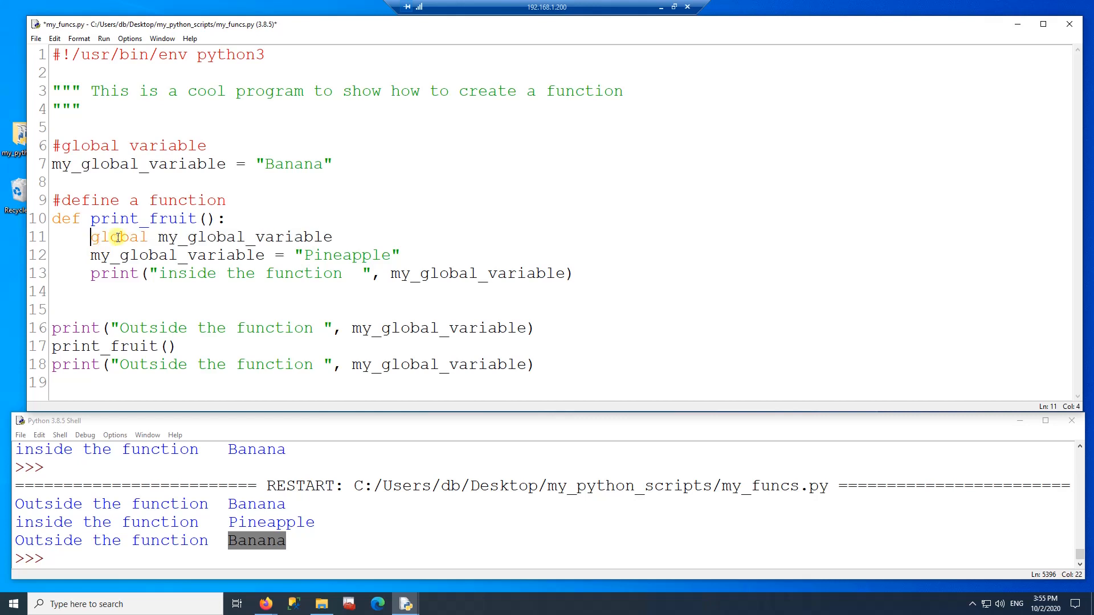
double_click(245, 237)
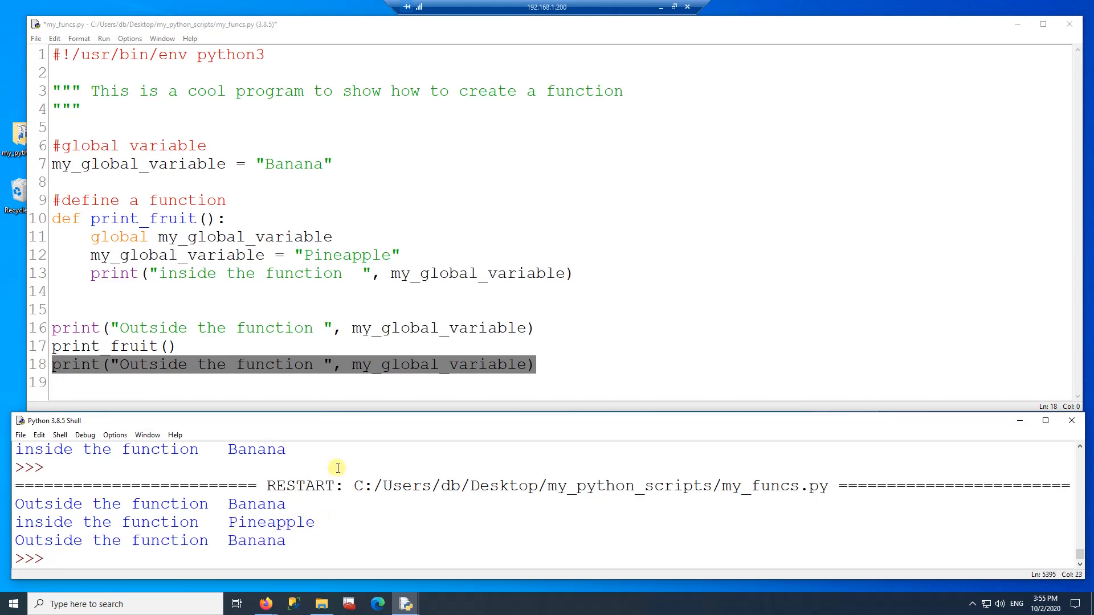
- Rerun the module and check the shell output, ending with Pineapple outside the function
key("F5")
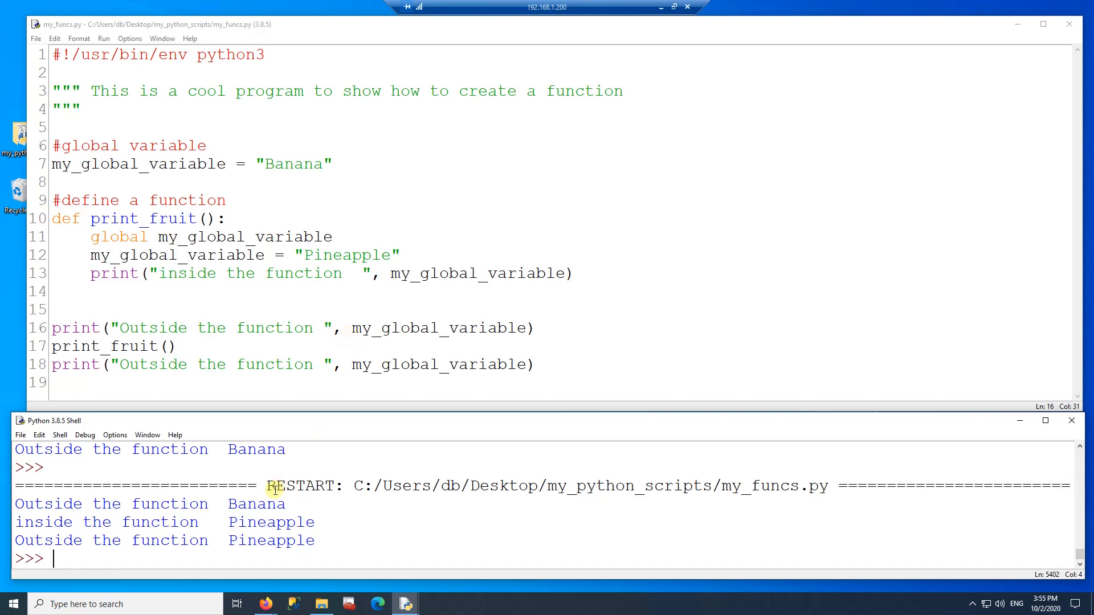
double_click(140, 503)
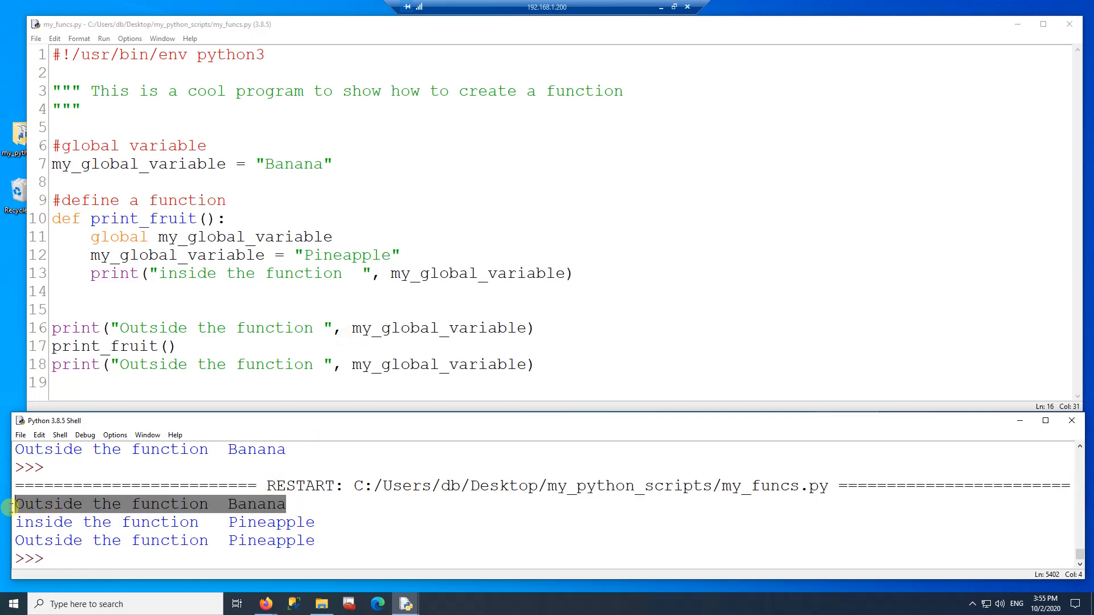
double_click(164, 328)
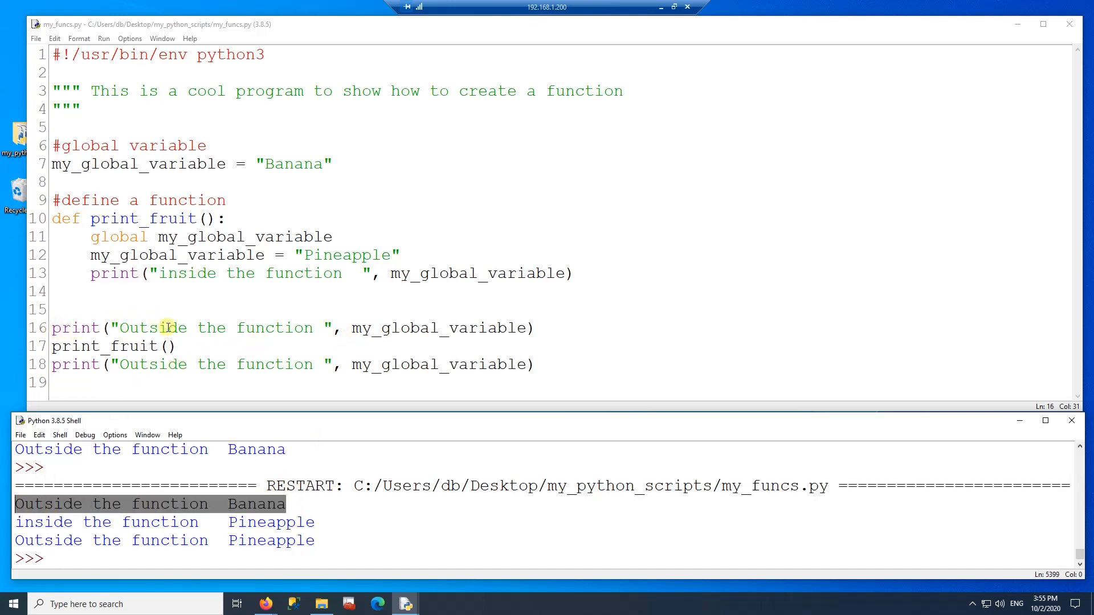
mouse_move(209, 328)
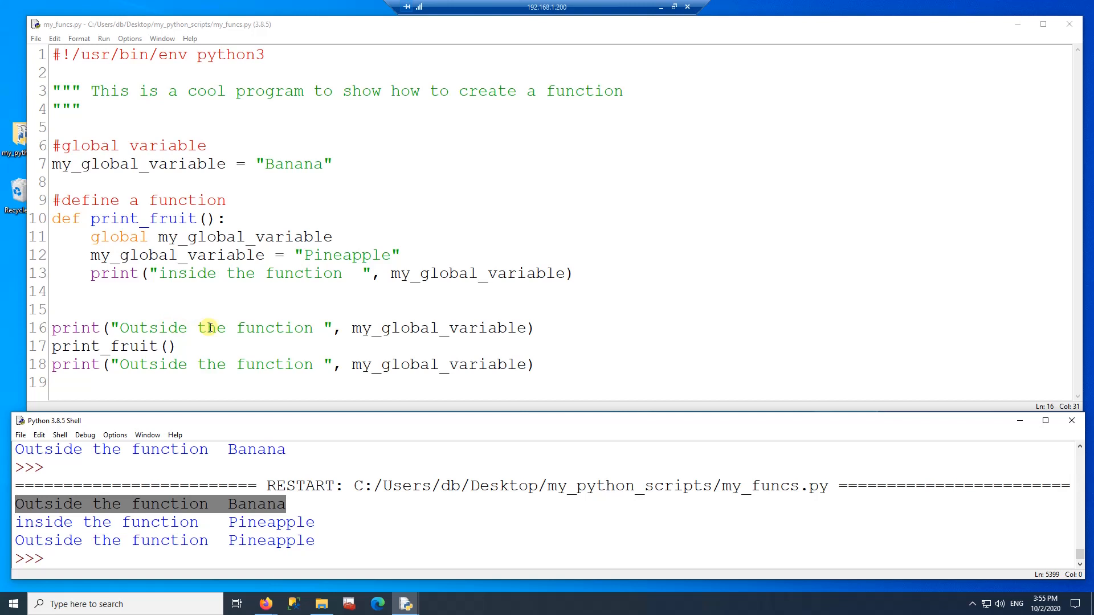